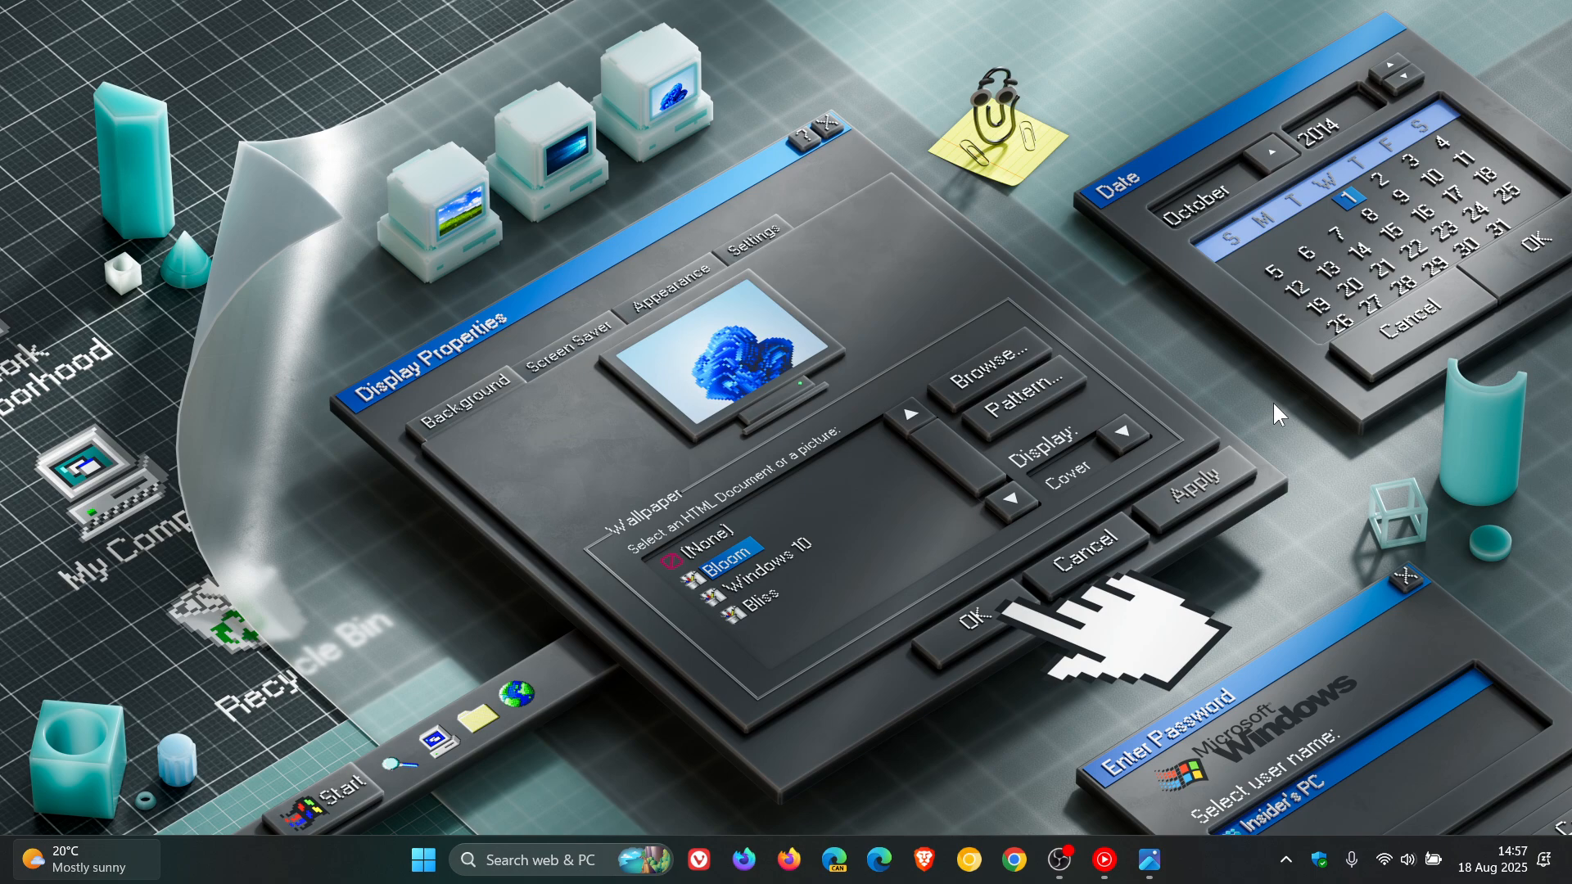
mouse_move(1093, 526)
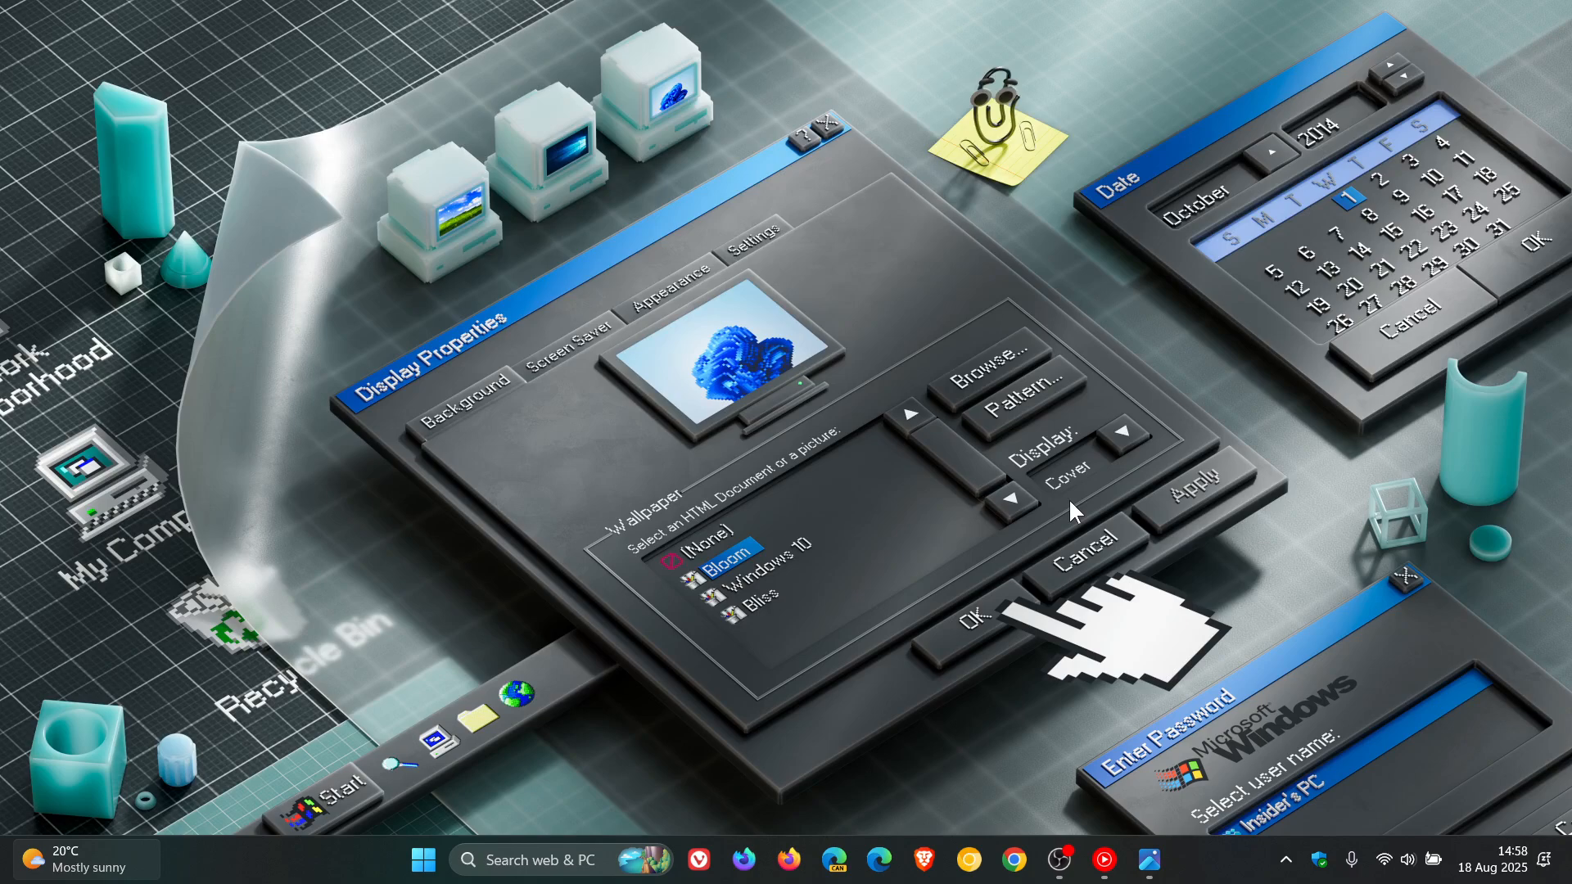
mouse_move(1327, 562)
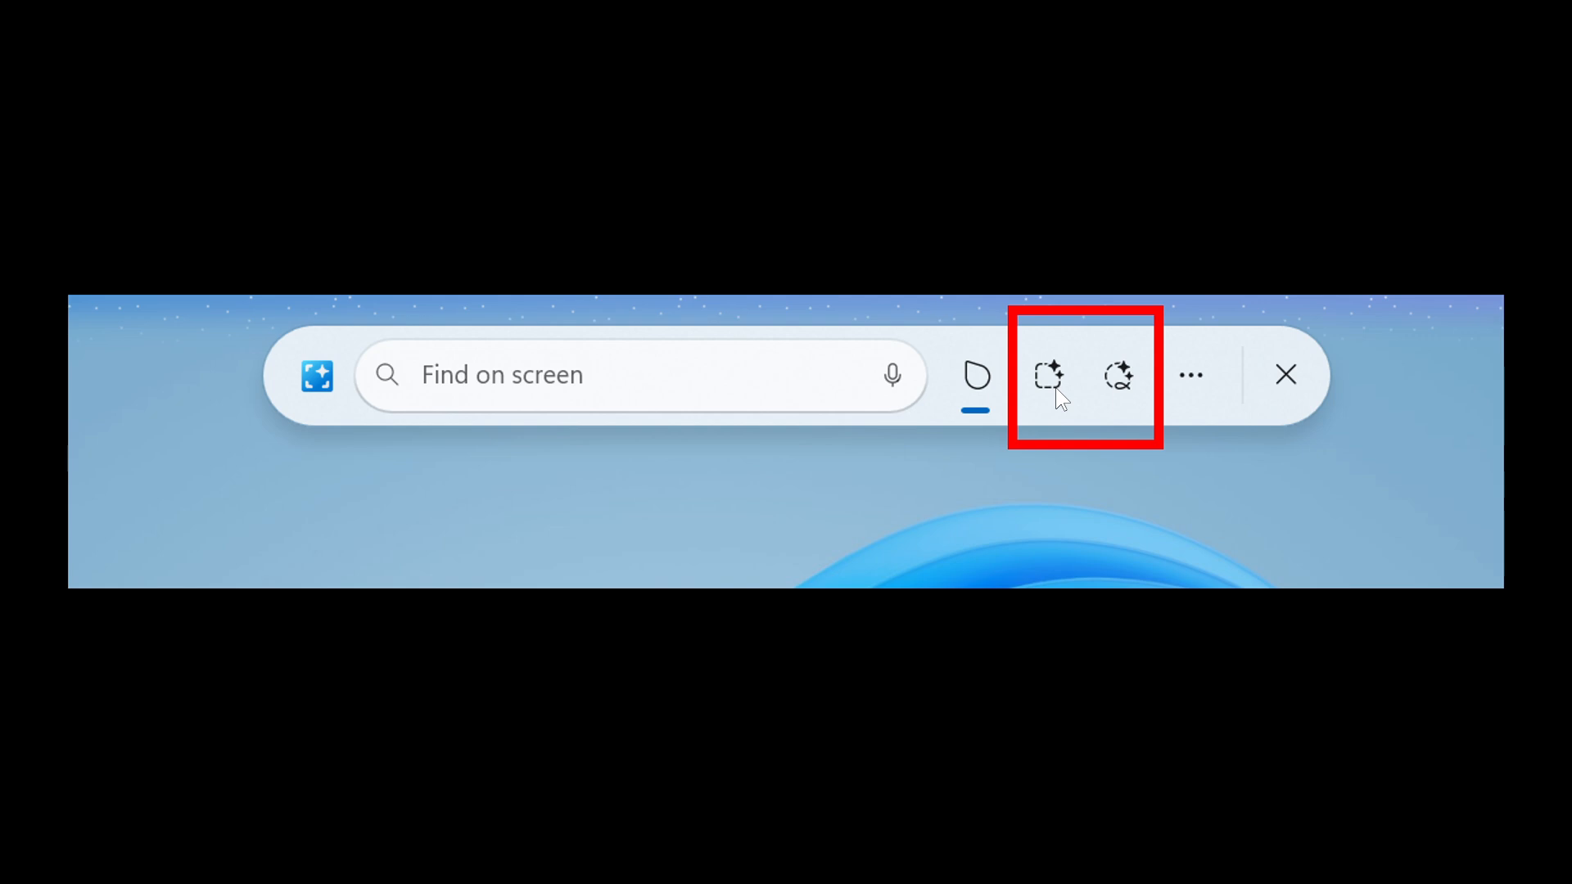
mouse_move(1135, 428)
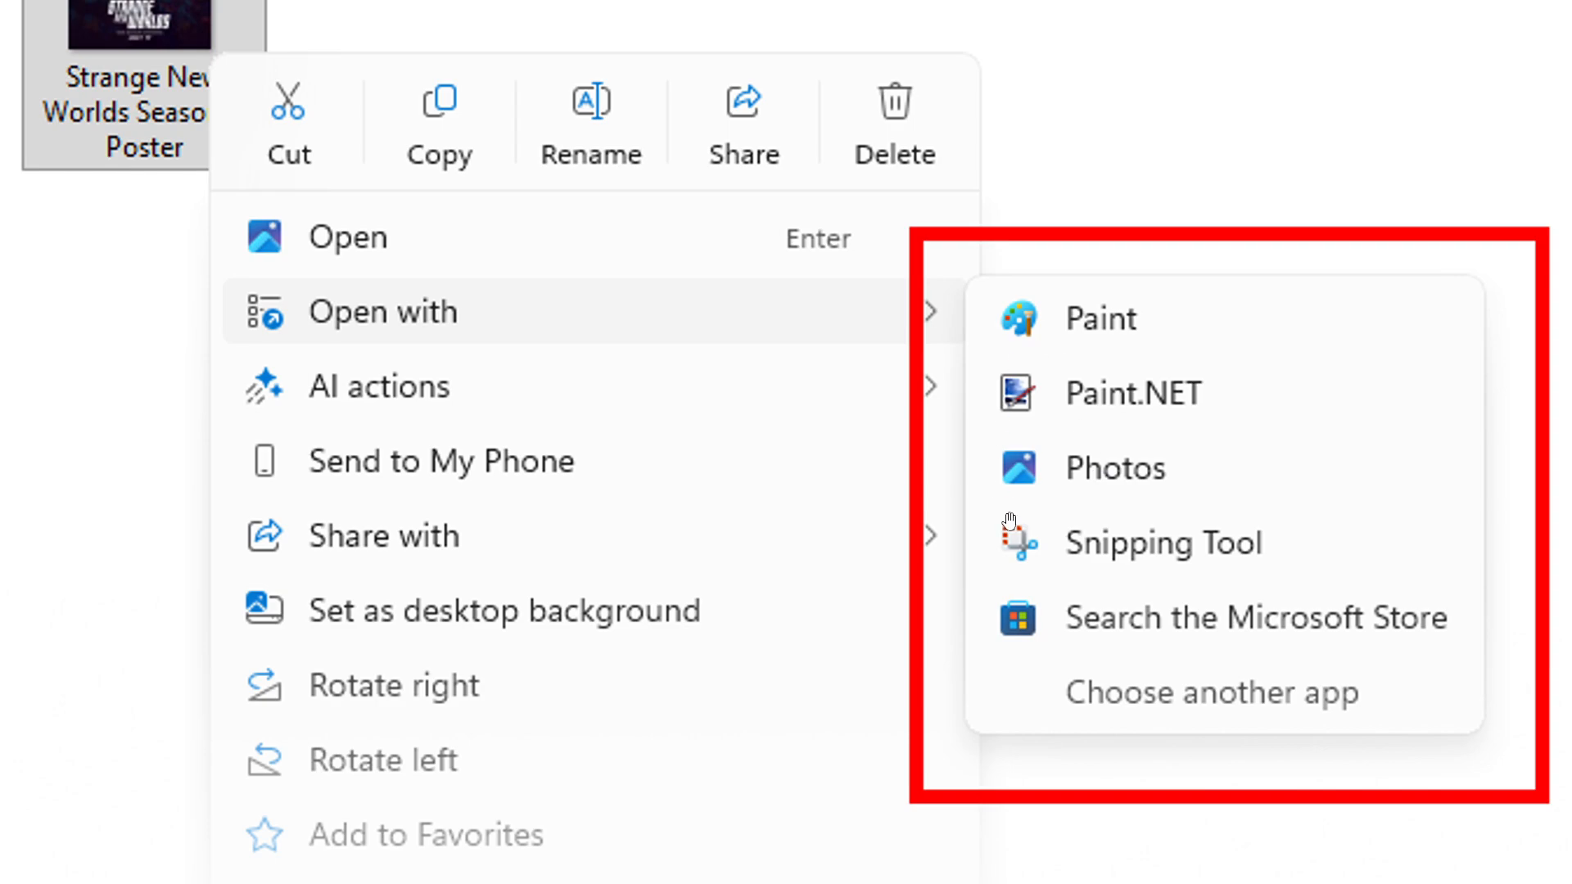
mouse_move(1210, 515)
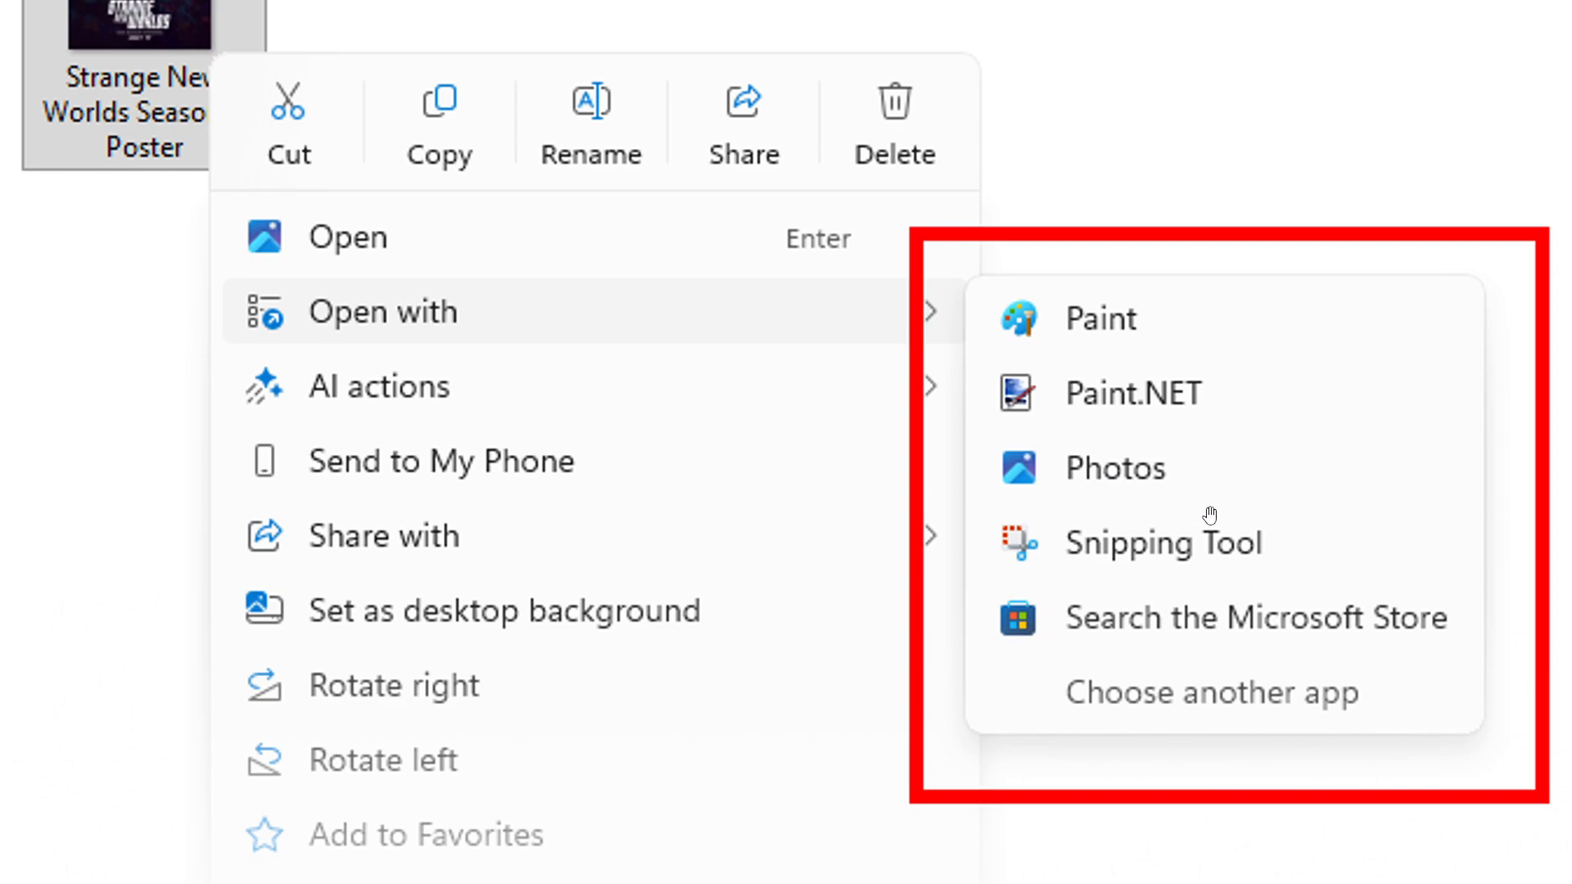
mouse_move(970, 464)
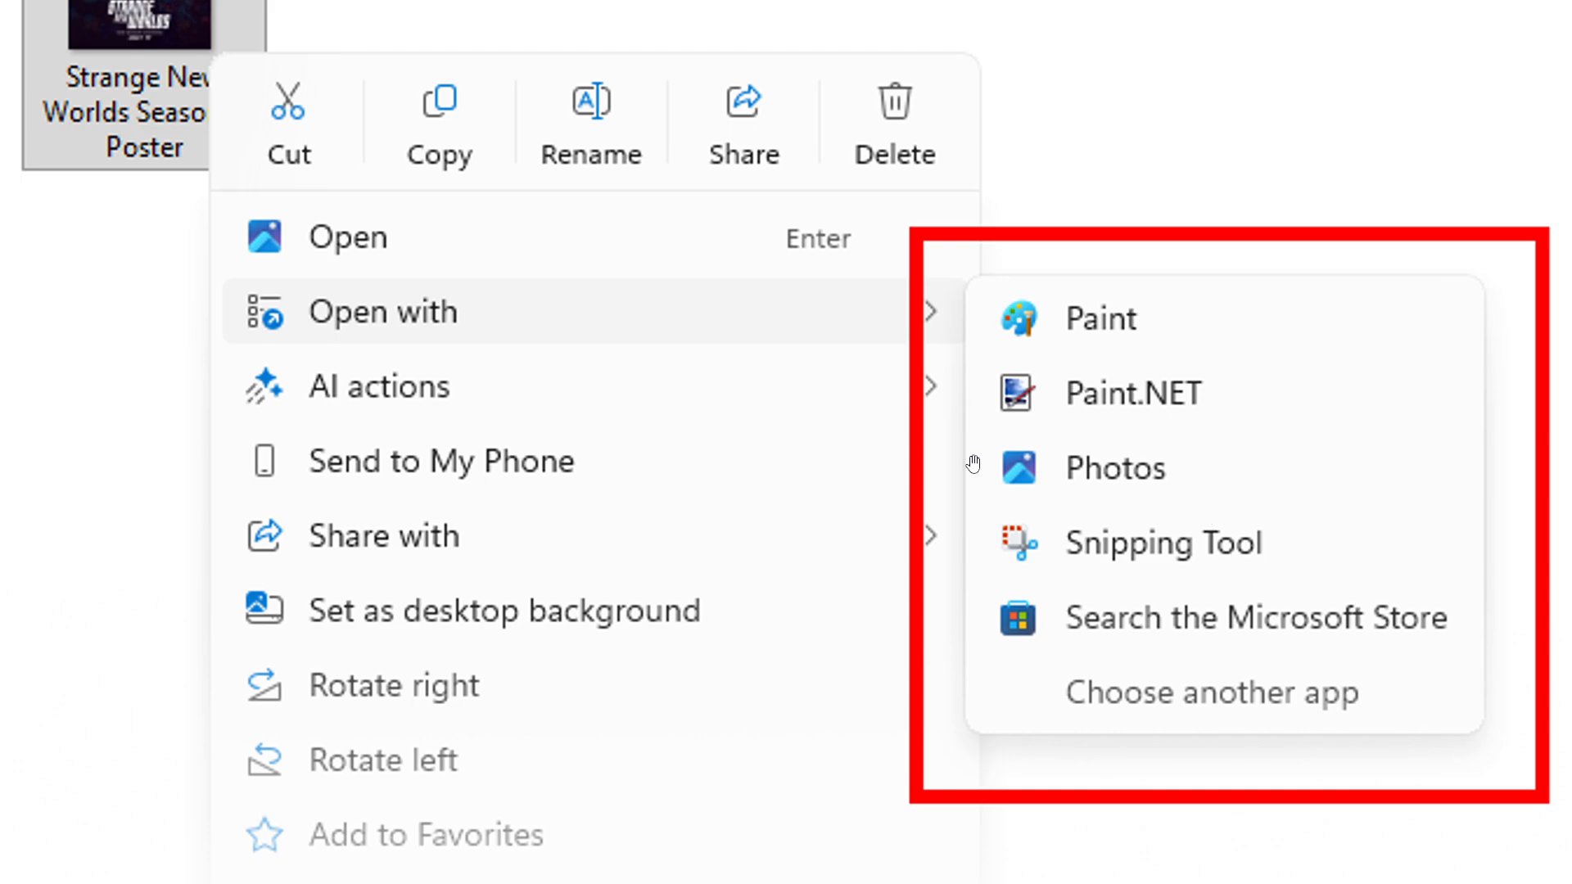
mouse_move(1015, 613)
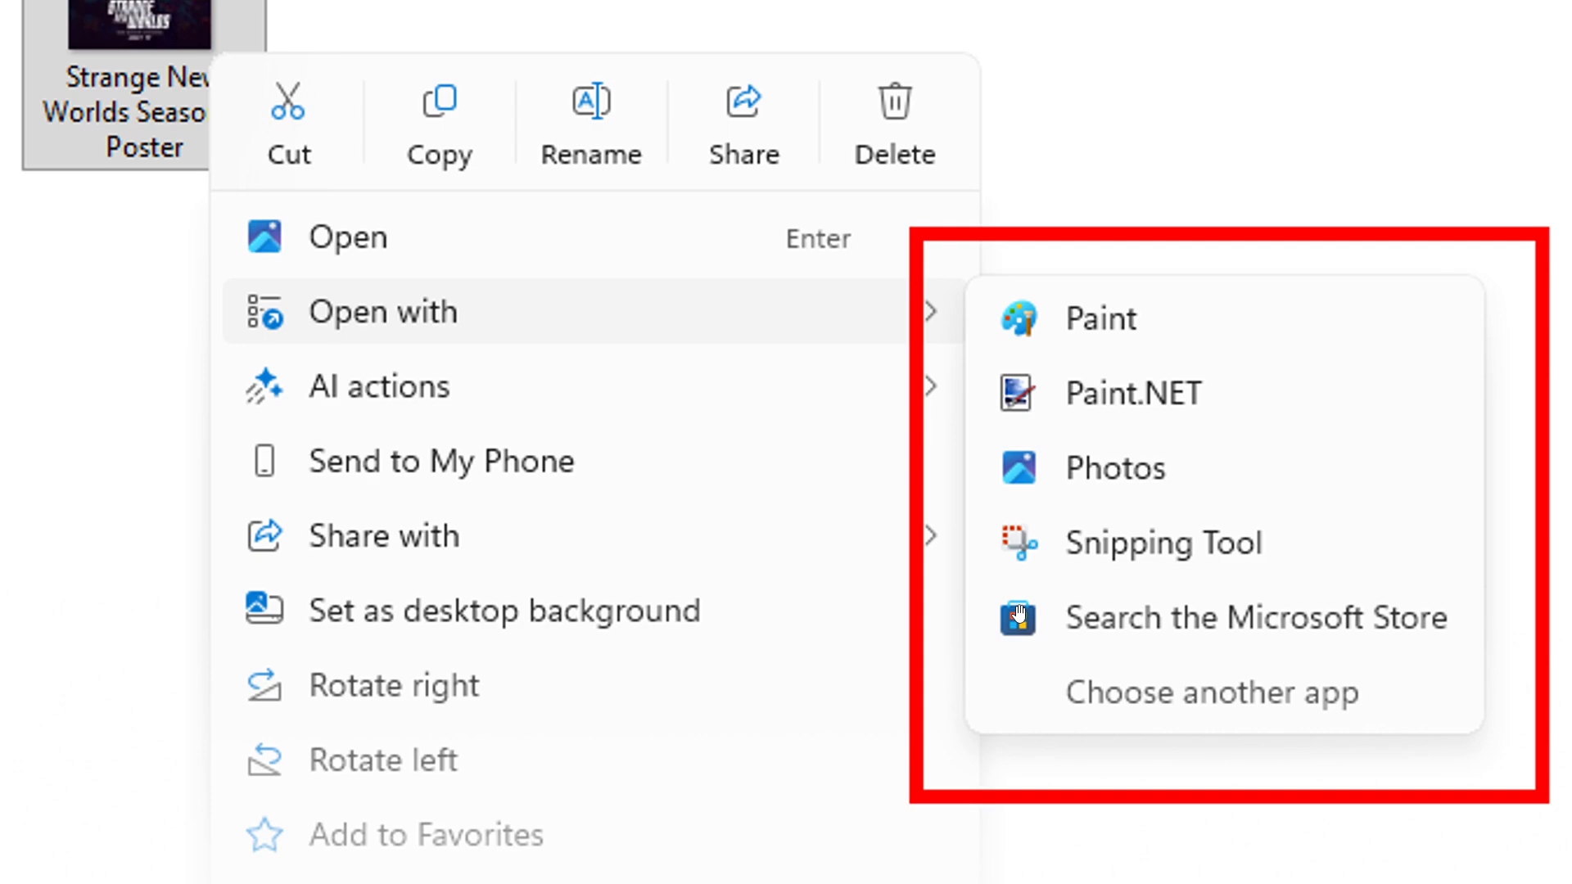
mouse_move(1215, 559)
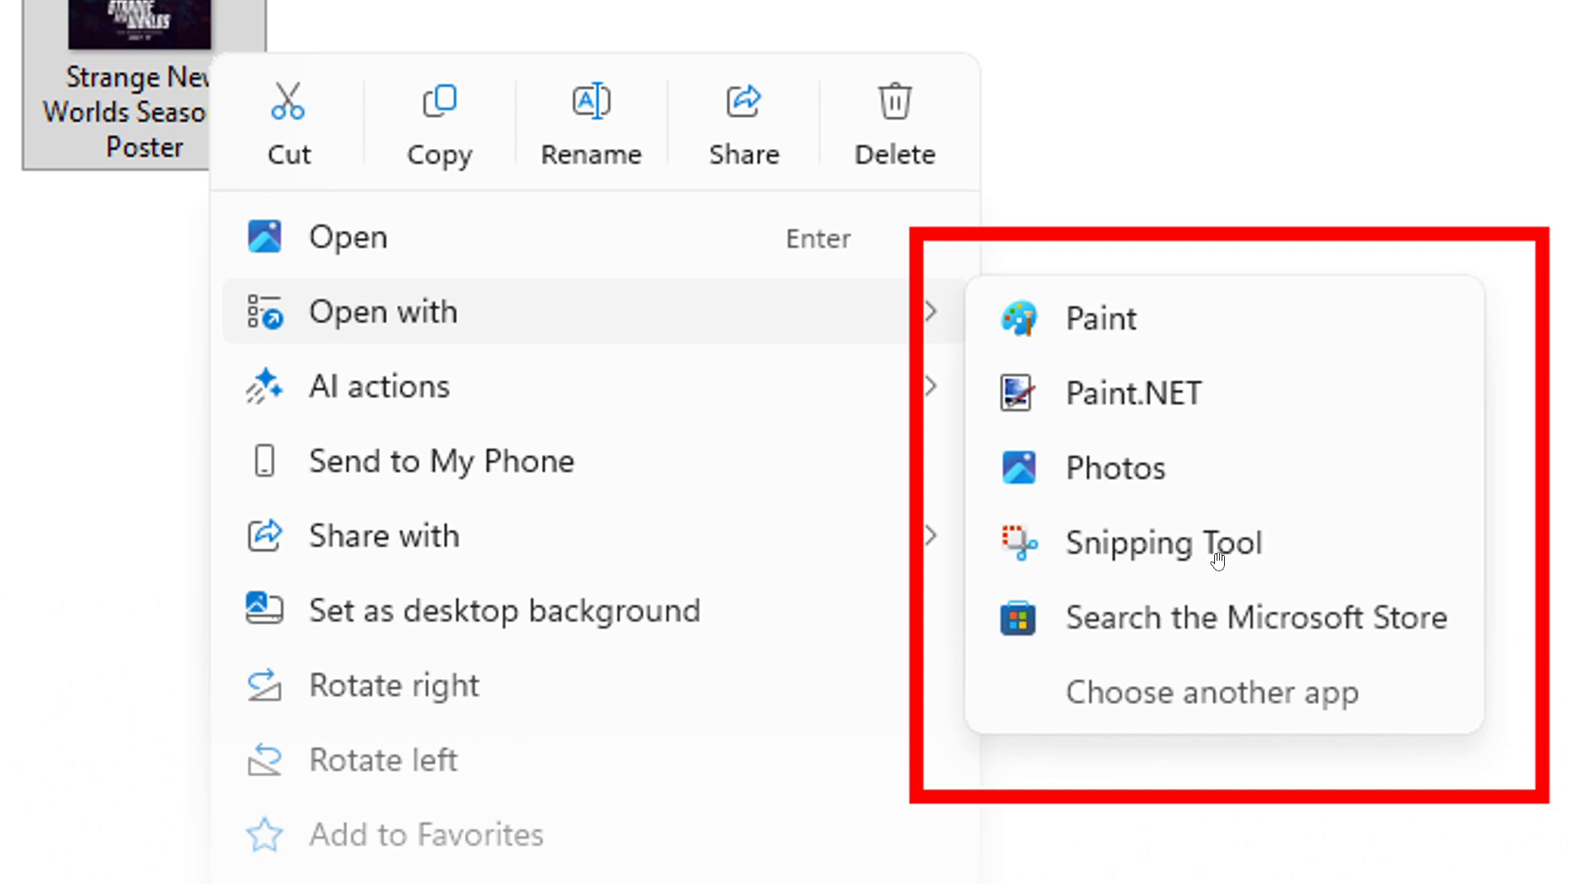
mouse_move(1122, 463)
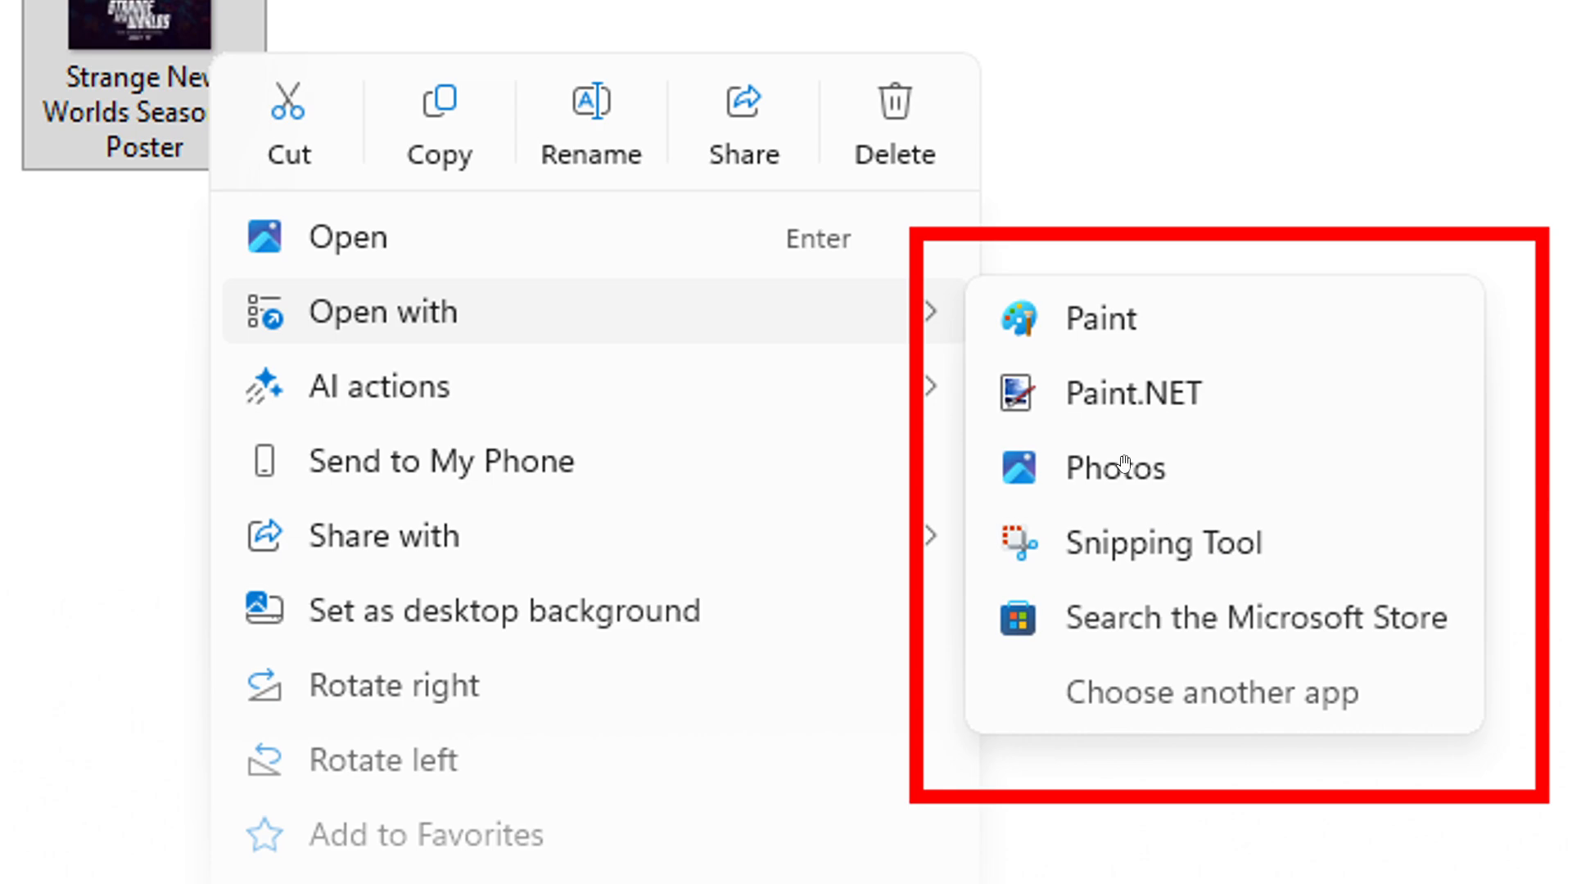
mouse_move(975, 602)
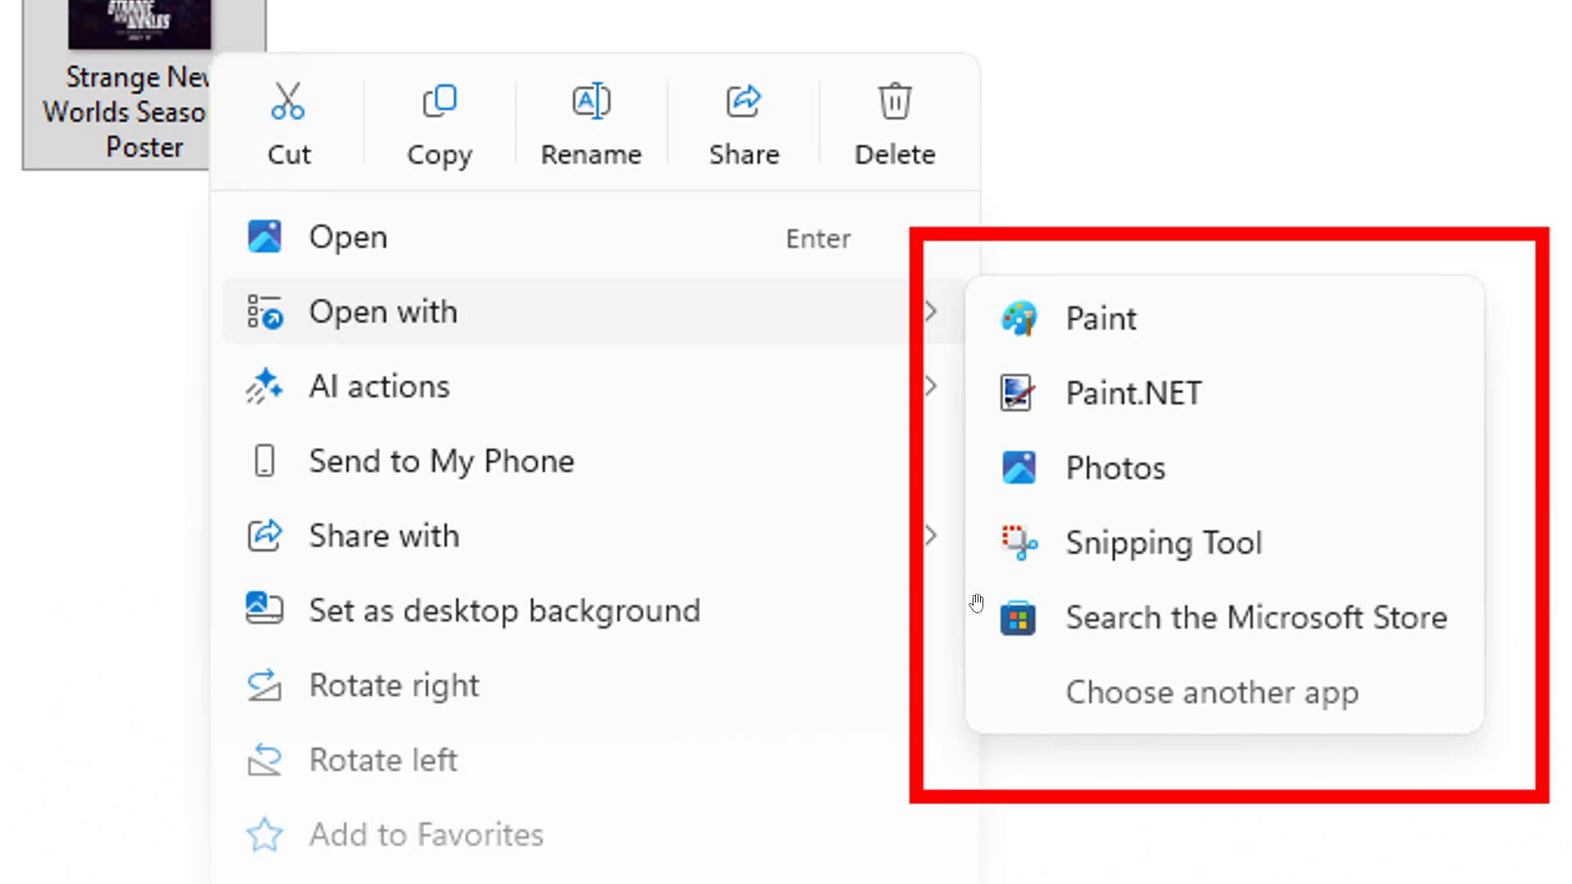
mouse_move(1094, 567)
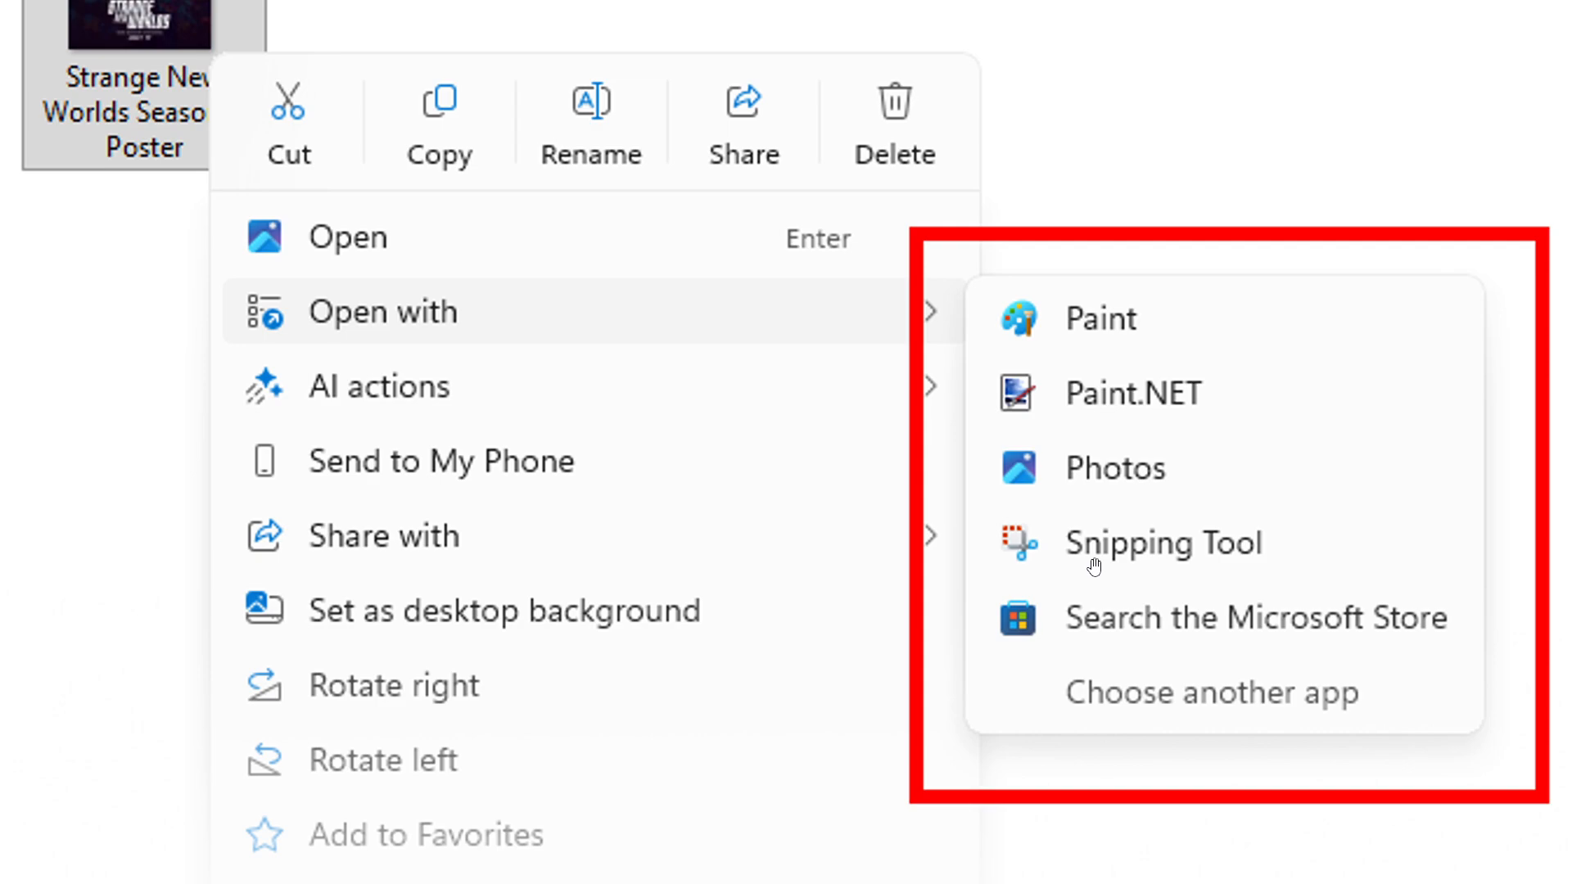
mouse_move(902, 374)
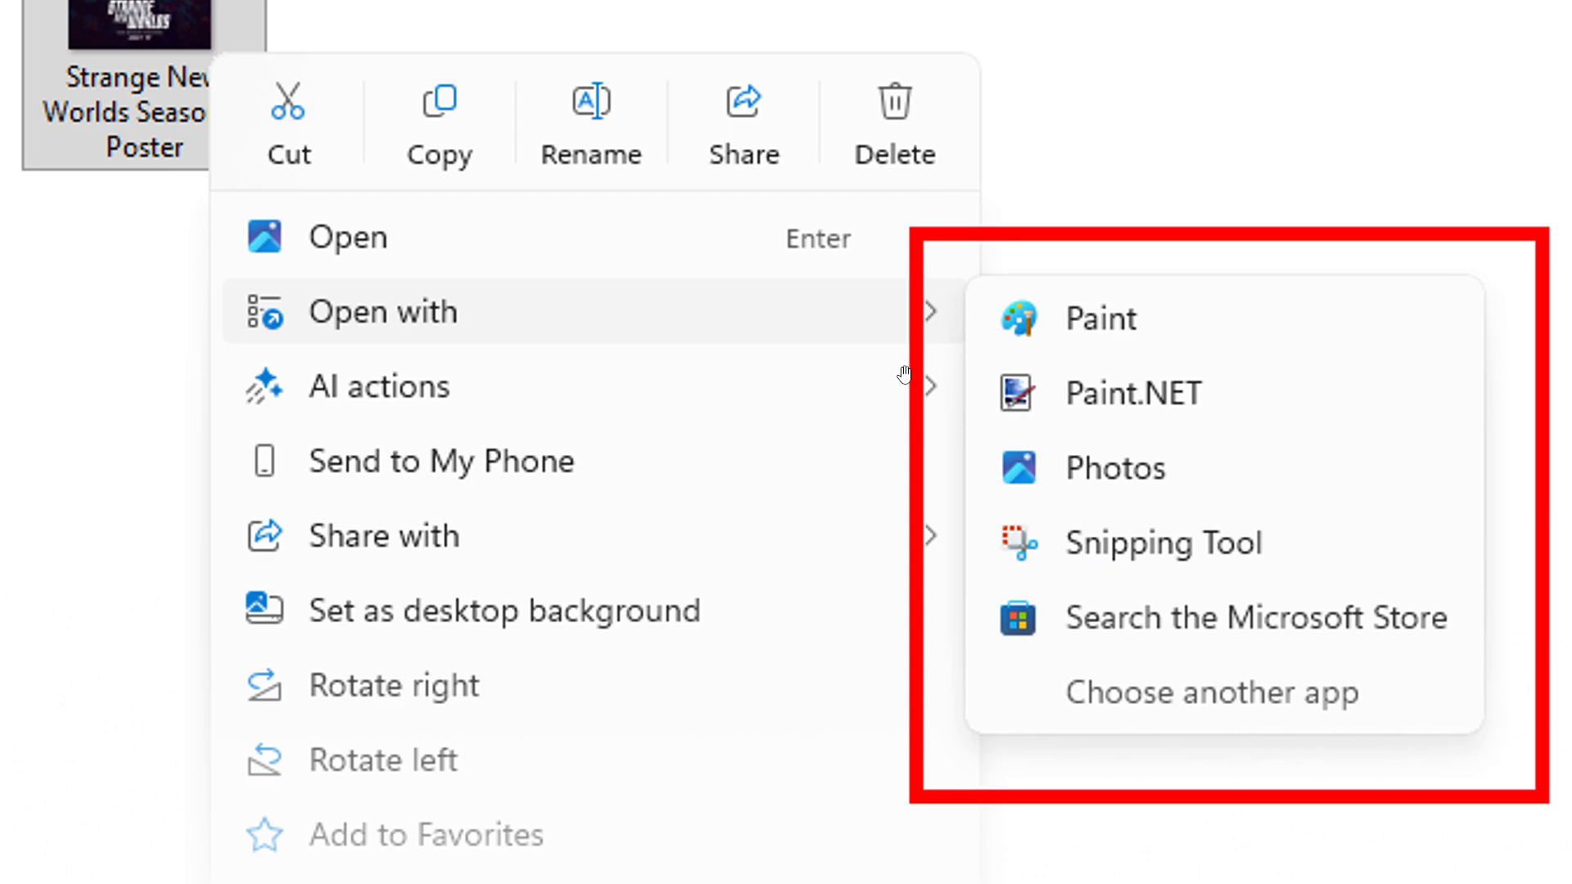
mouse_move(1285, 467)
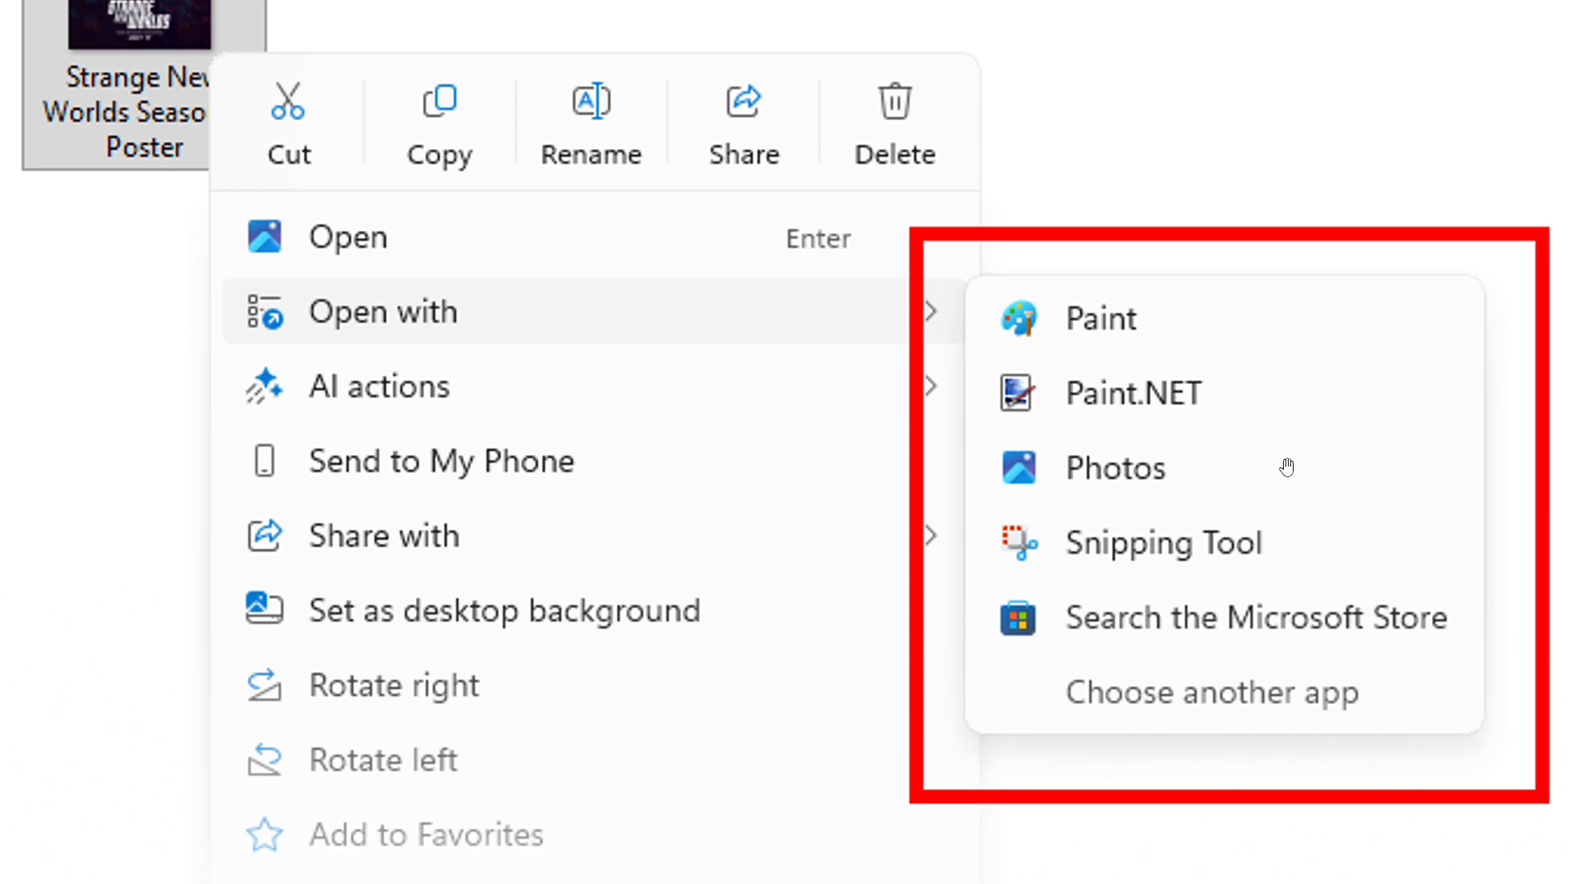
mouse_move(1298, 466)
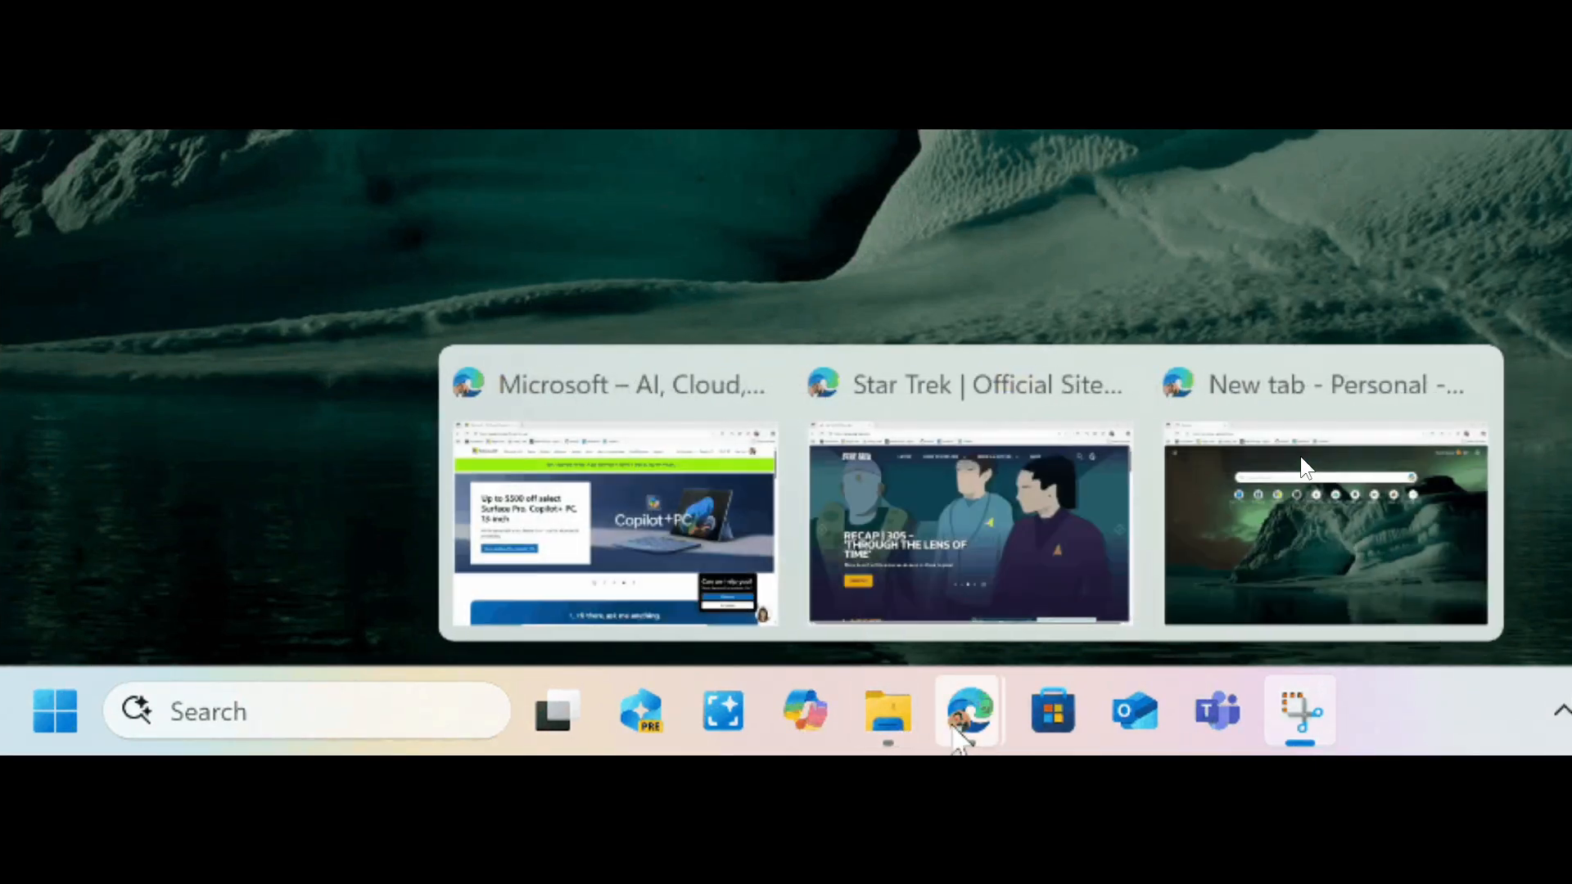
mouse_move(885, 711)
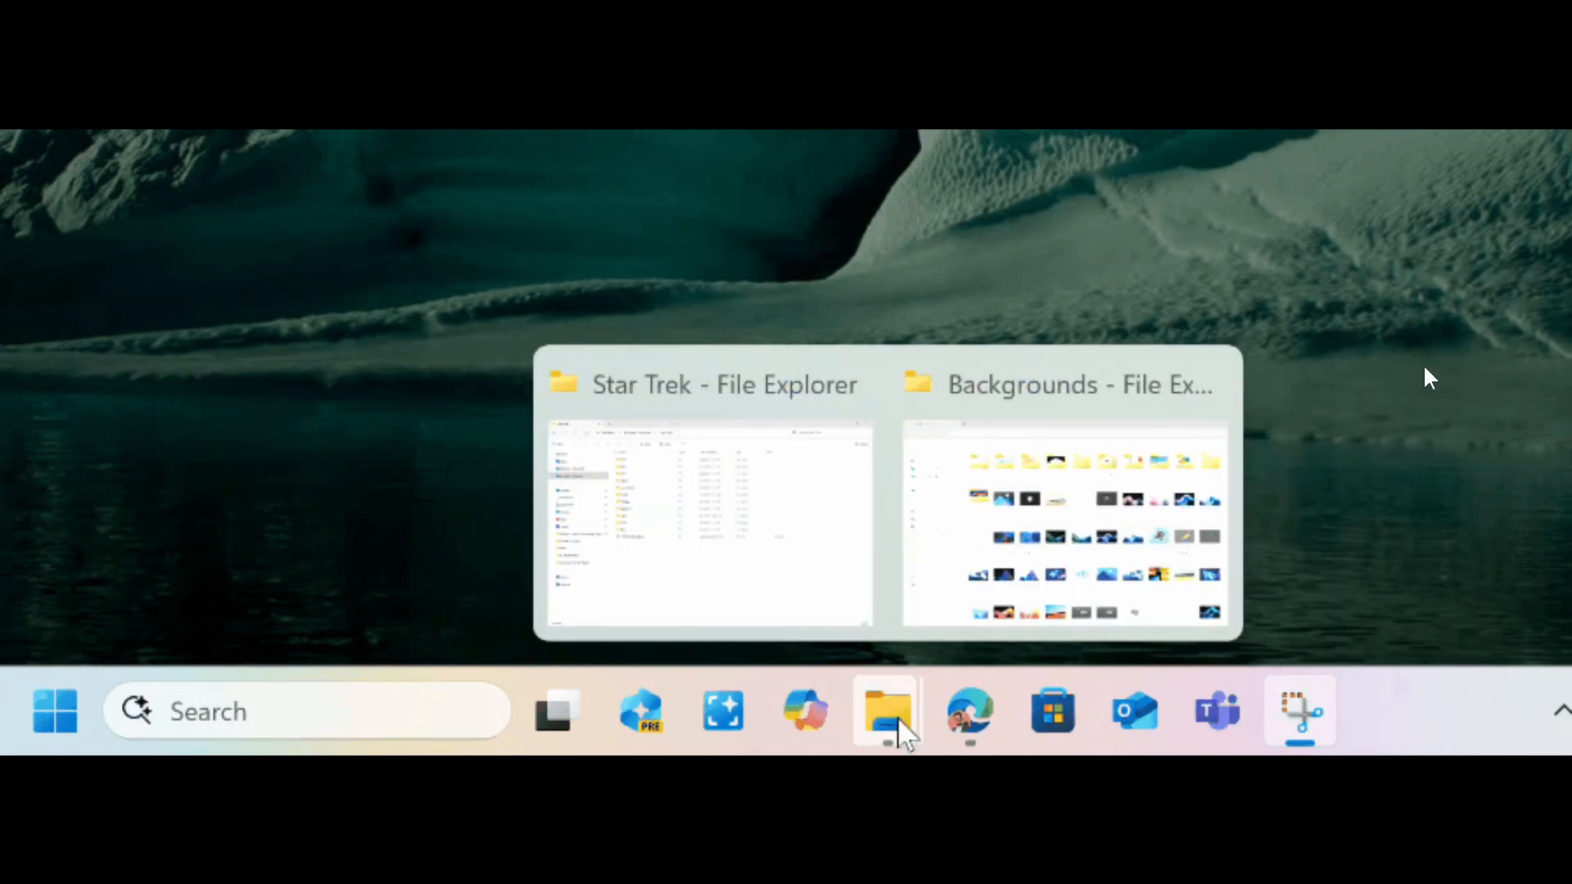
mouse_move(965, 711)
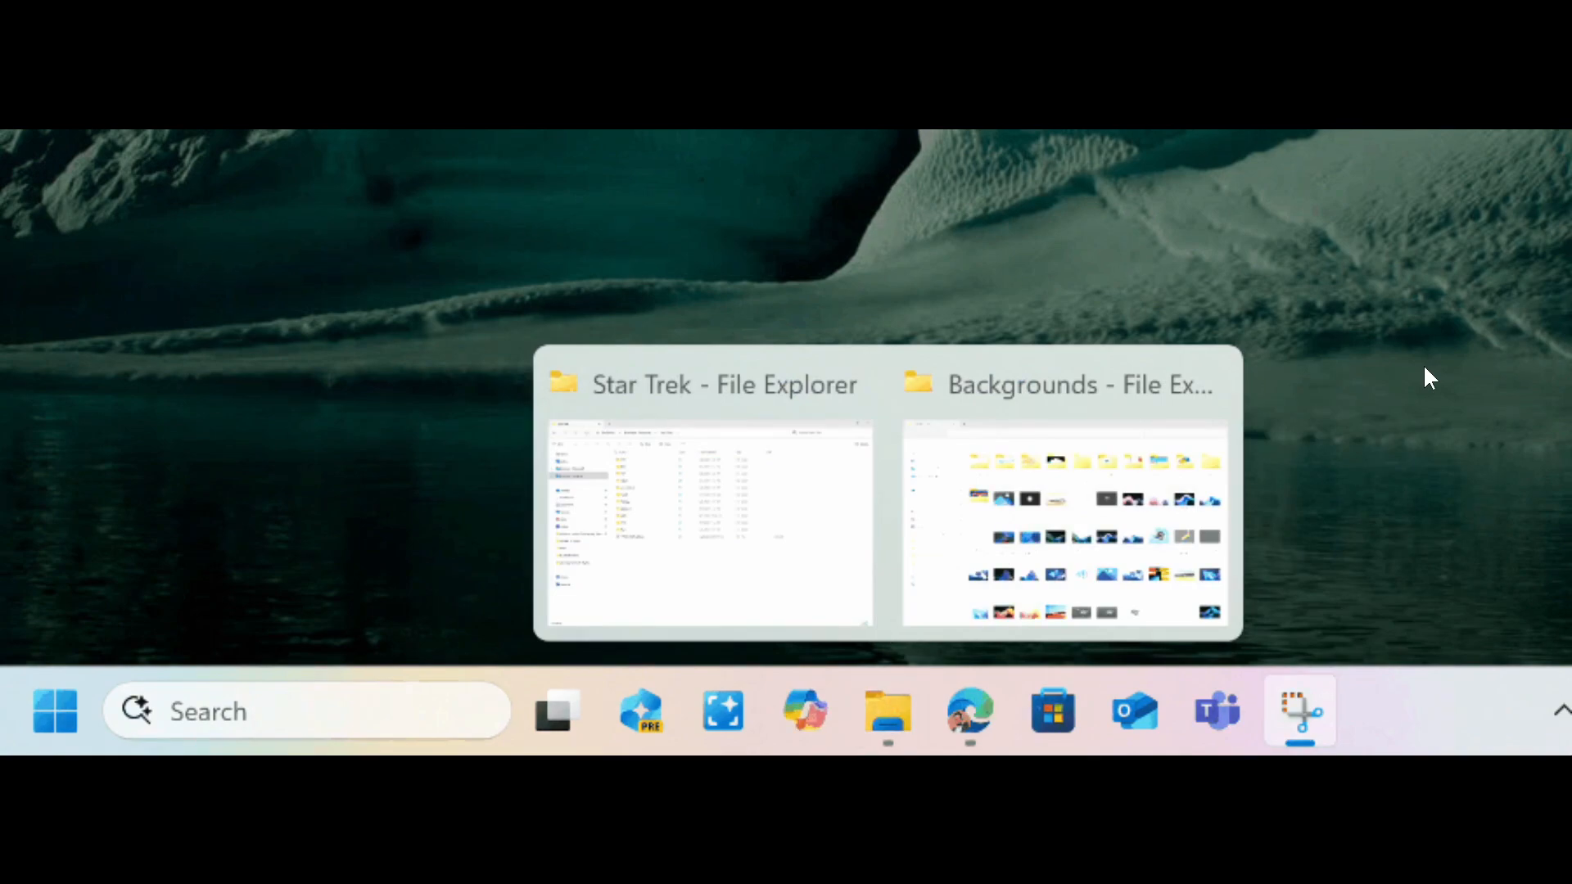
mouse_move(967, 712)
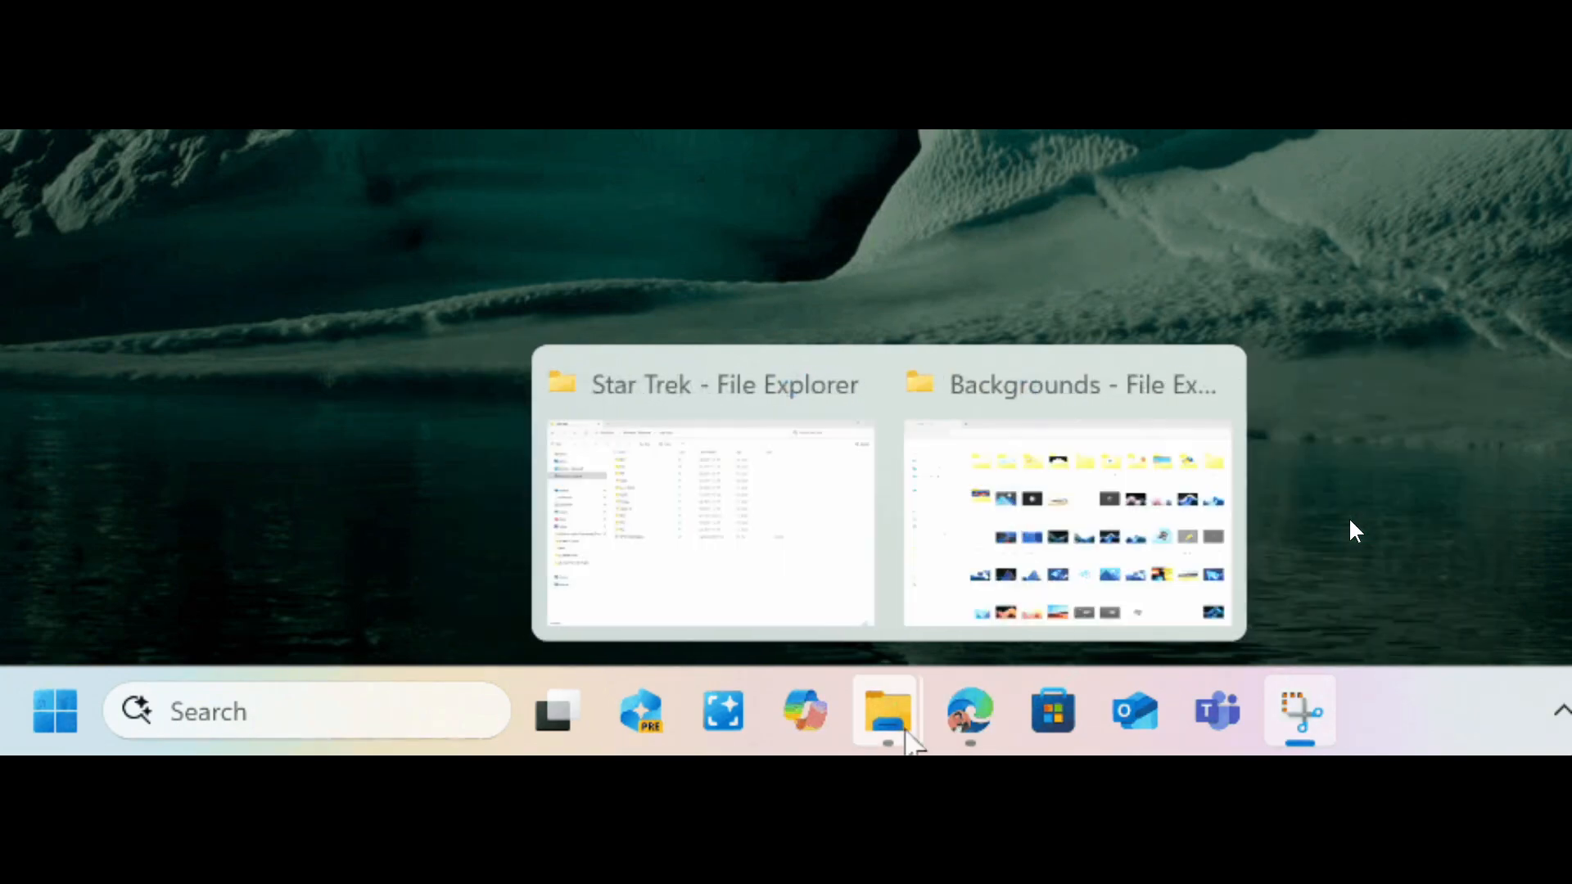
mouse_move(966, 711)
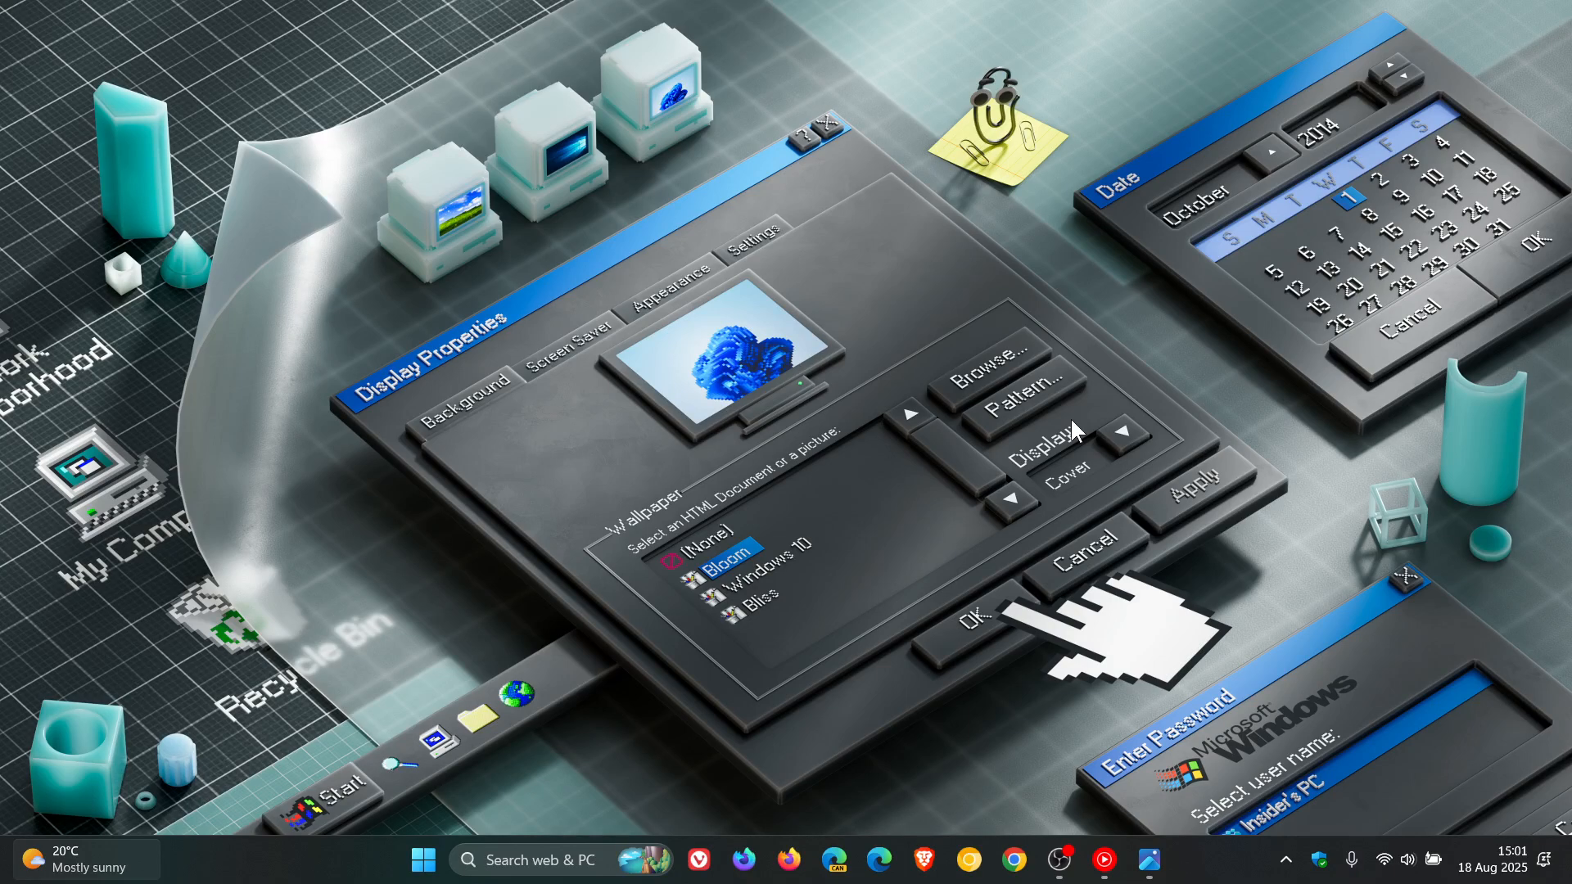
mouse_move(1193, 550)
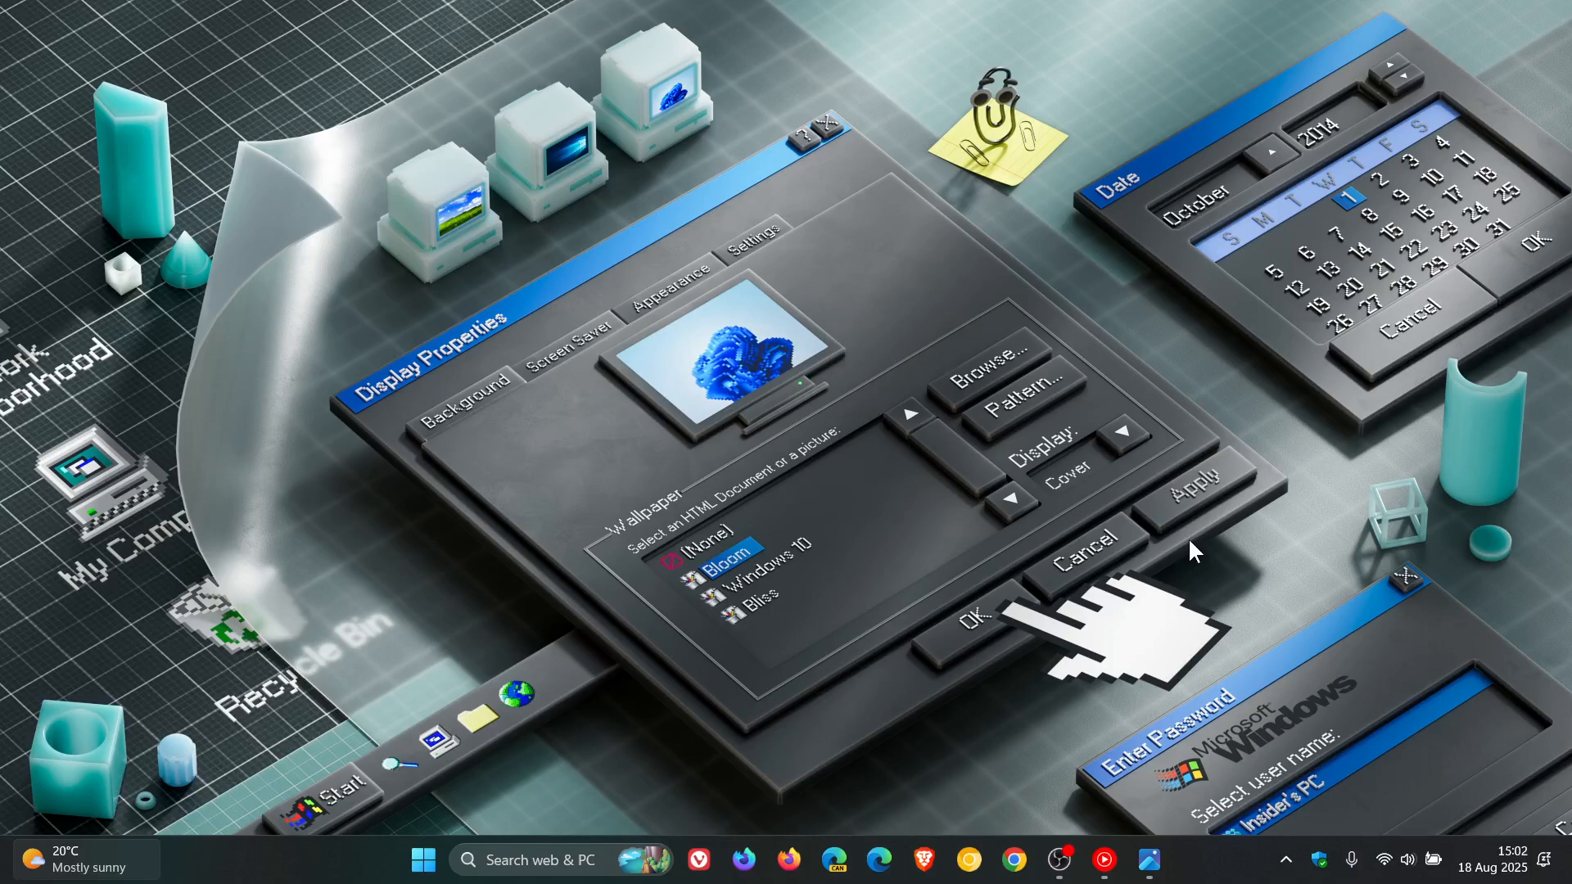